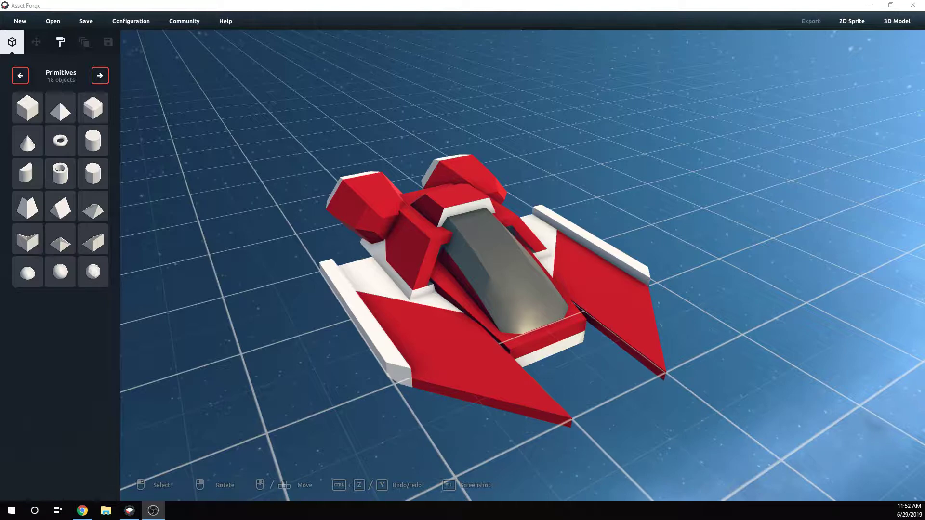
- Orbit the view around the spaceship
left_click(82, 510)
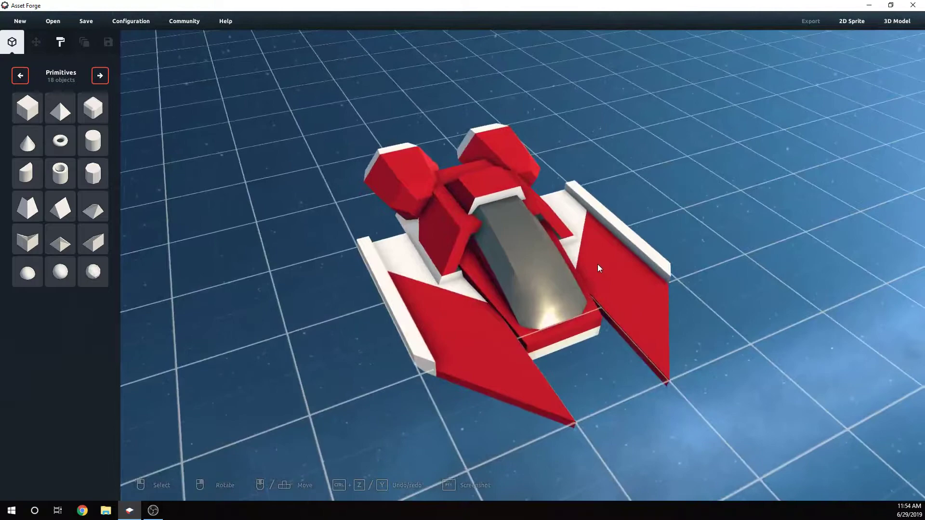
left_click_drag(599, 268, 588, 265)
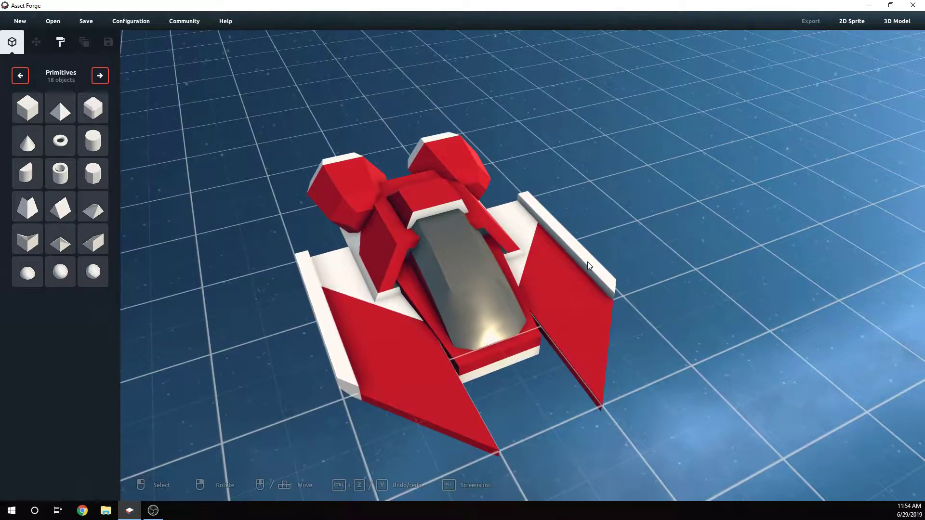
left_click_drag(586, 265, 510, 310)
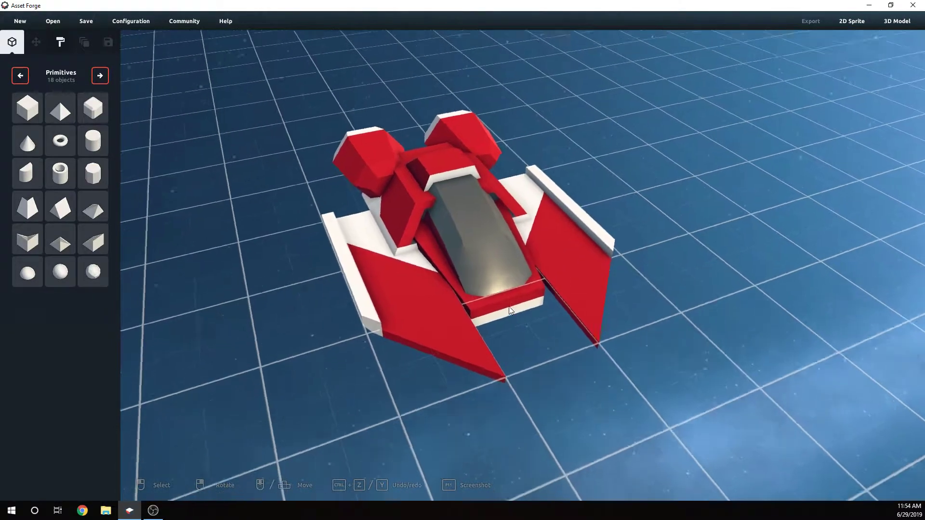
left_click_drag(510, 311, 538, 307)
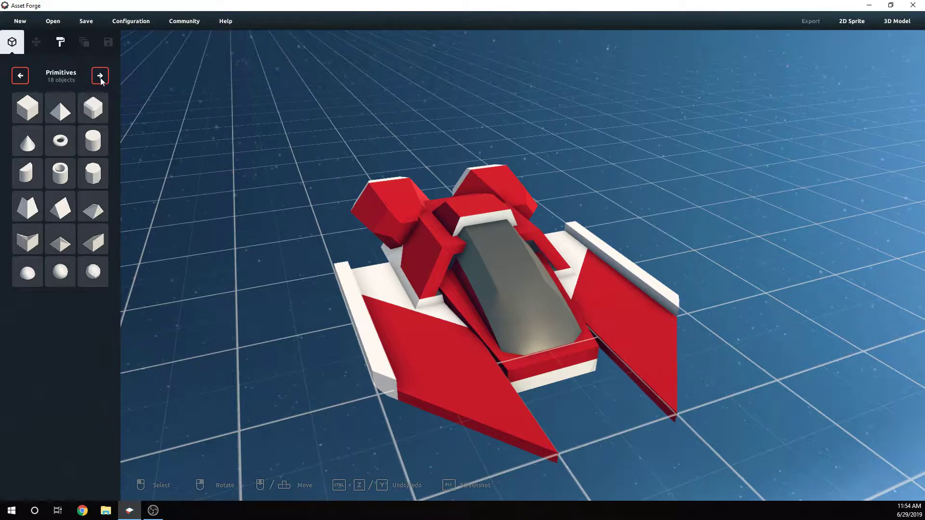
- Page through part categories from Swords to Golf, back to Primitives, then enter painting mode
left_click(100, 75)
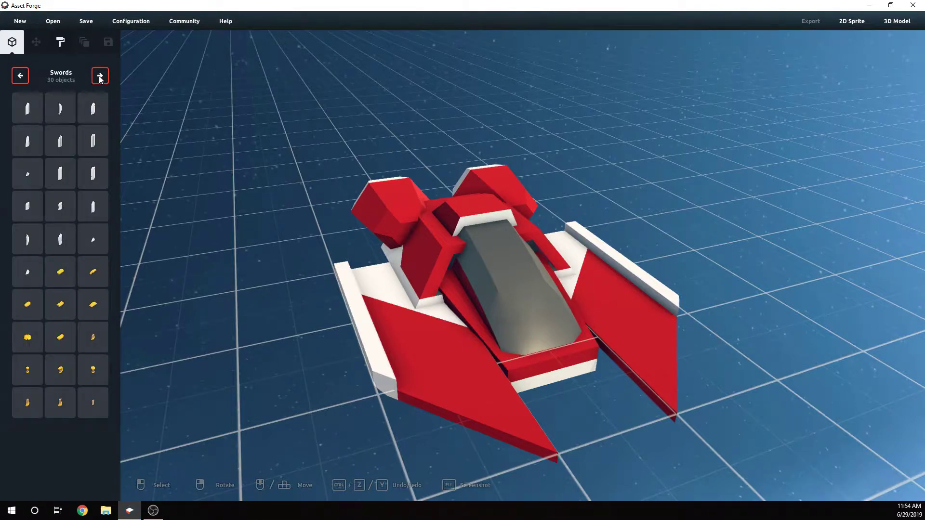
left_click(100, 75)
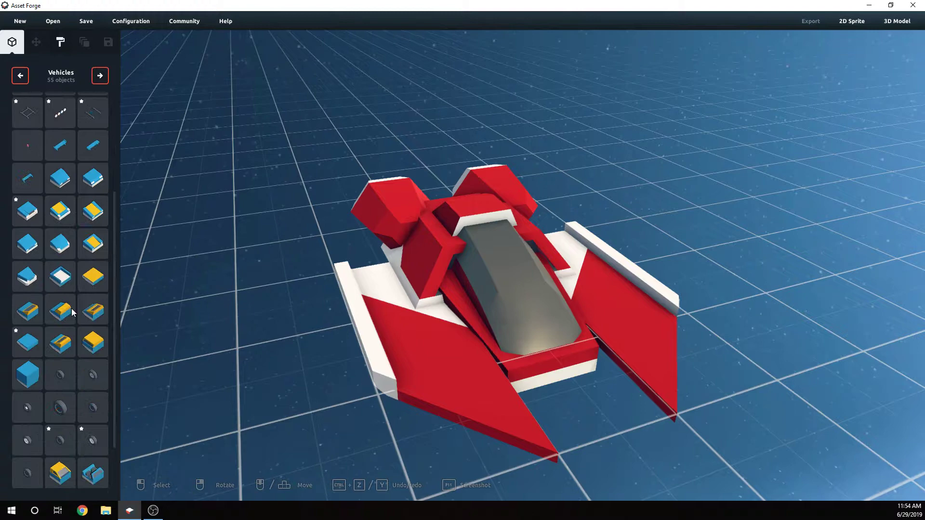
left_click(100, 75)
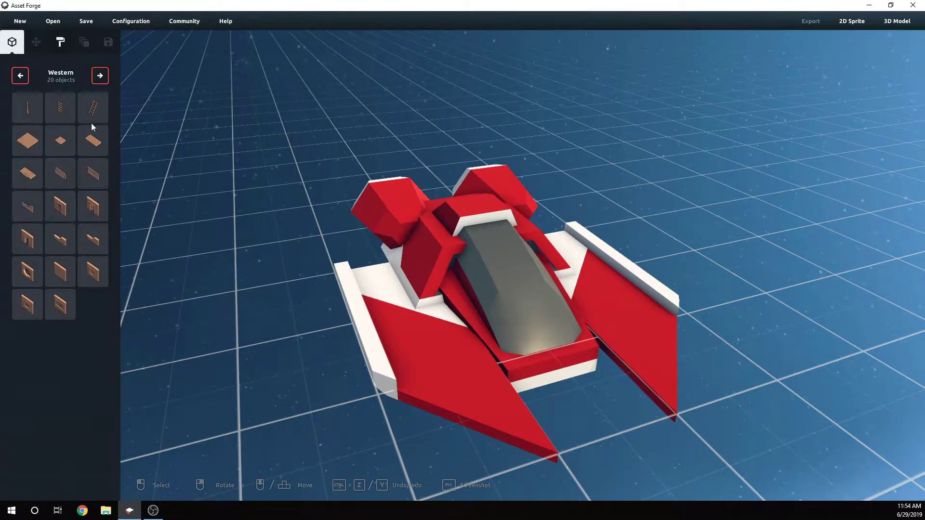
left_click(99, 75)
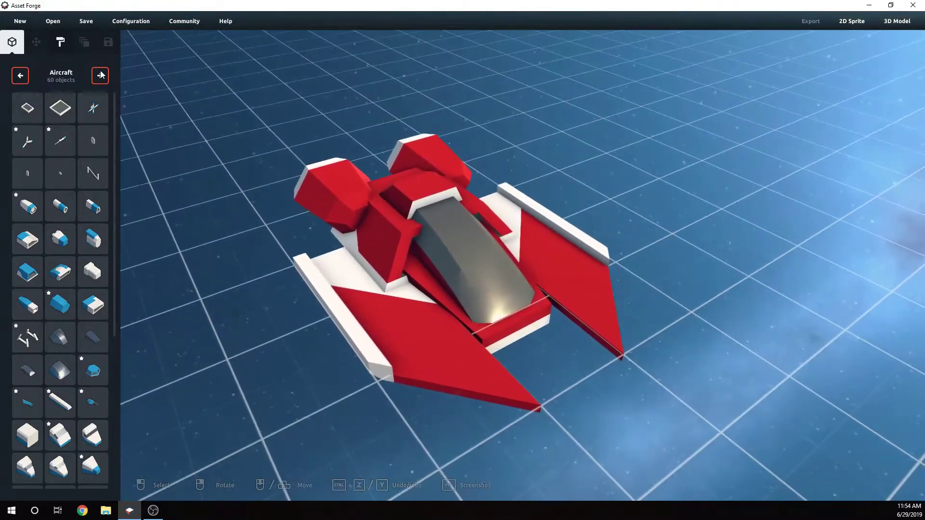
left_click(100, 75)
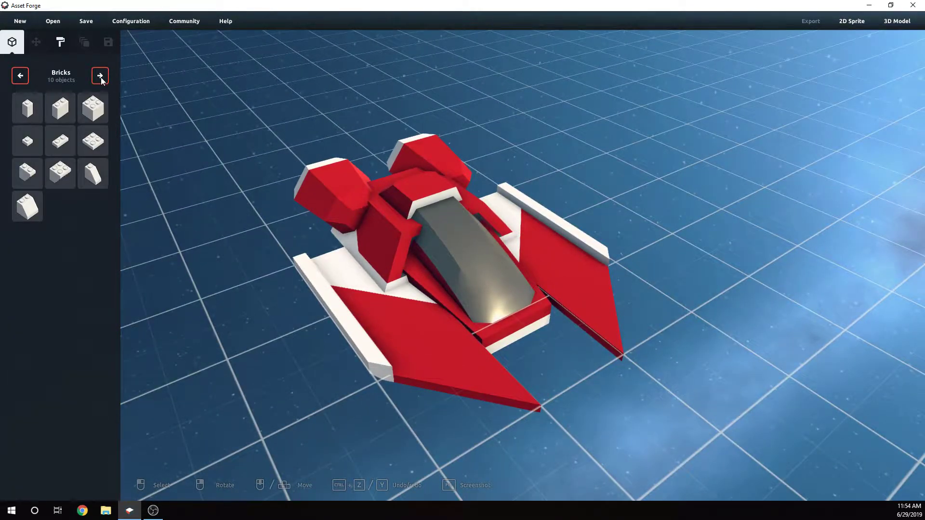
left_click(99, 75)
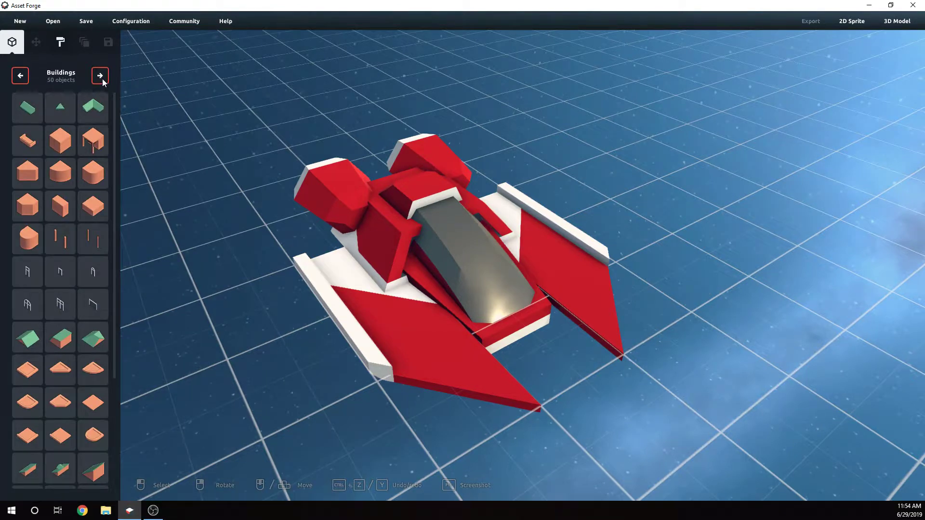
left_click(99, 75)
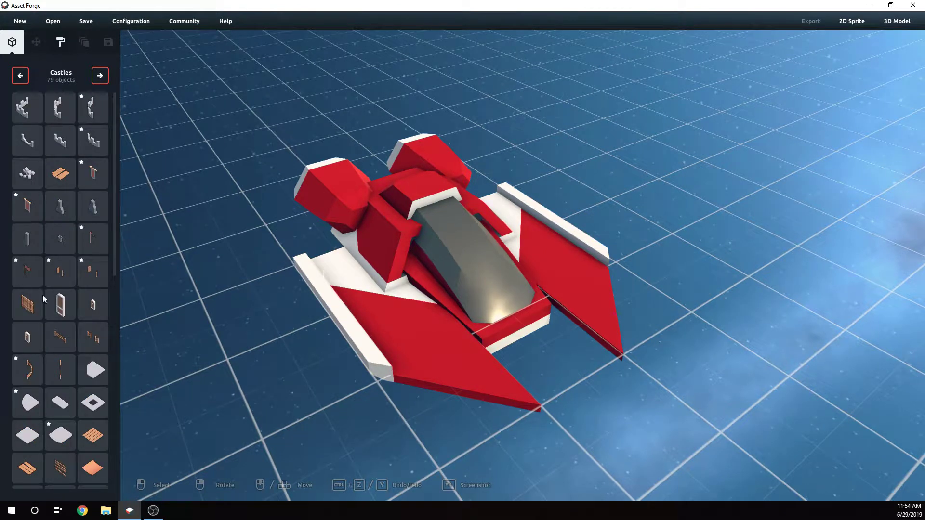
scroll("down", 3)
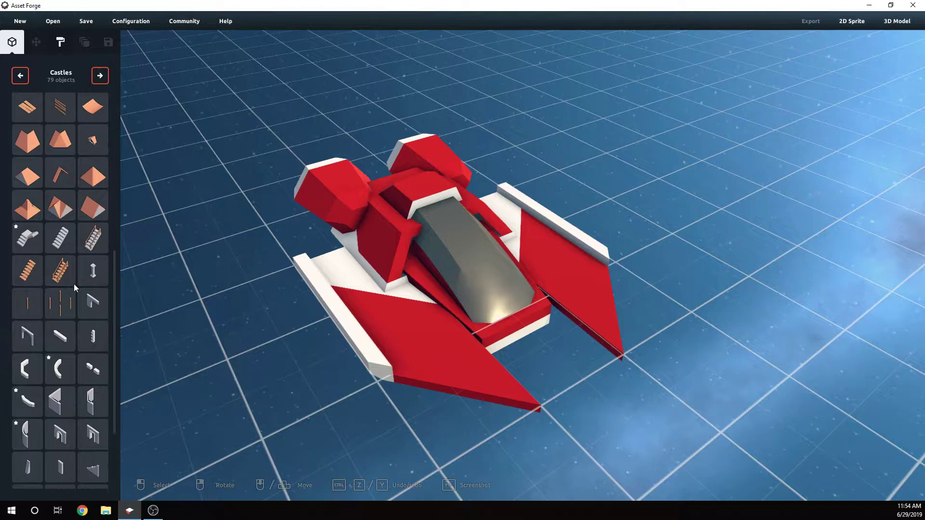
left_click(99, 76)
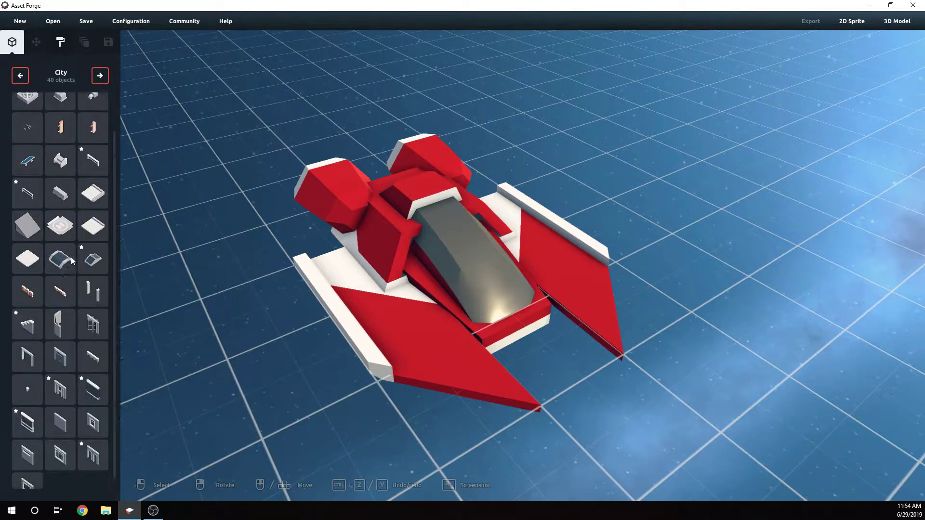
left_click(99, 75)
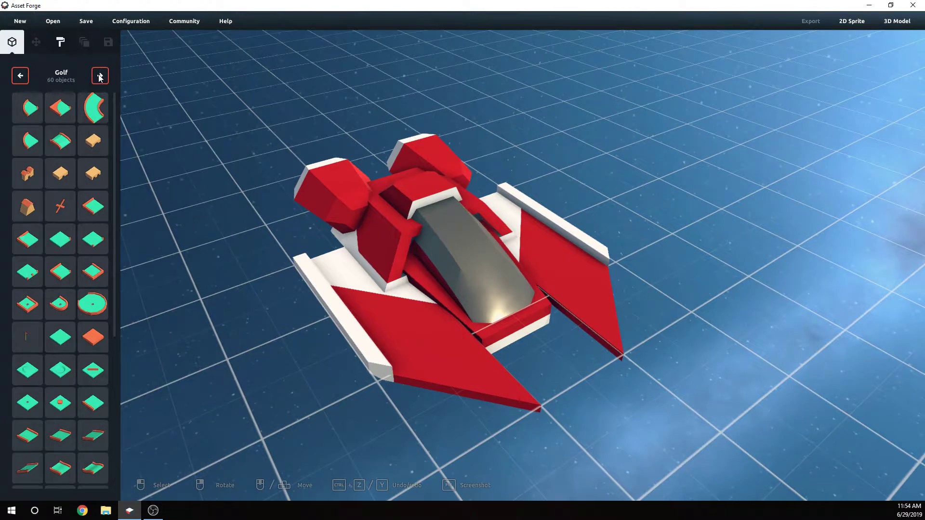
left_click(99, 76)
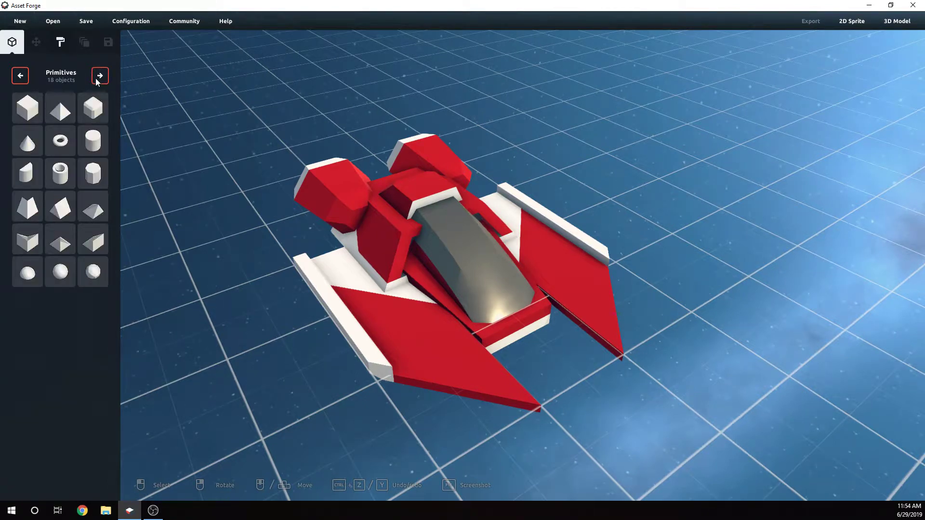
left_click(59, 42)
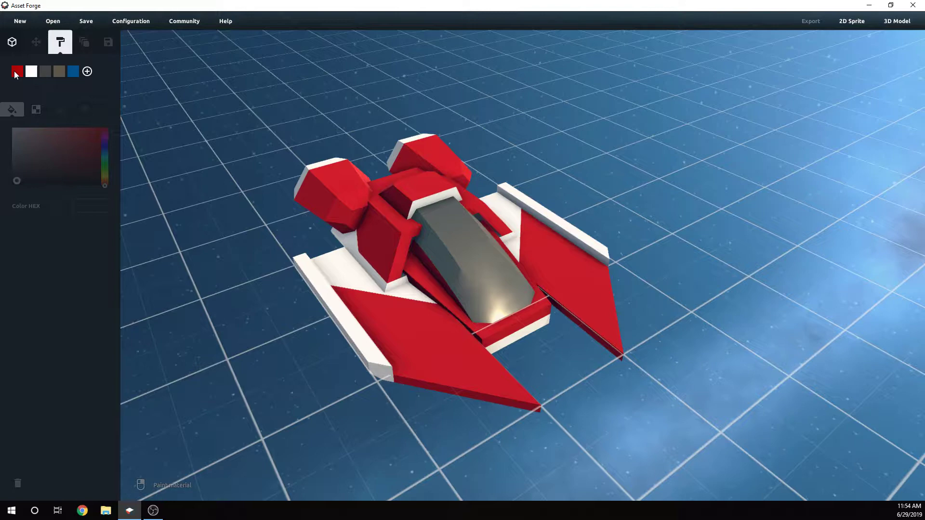
- Recolour the ship's red body through blue and purple to magenta-pink using the hue slider
left_click(16, 72)
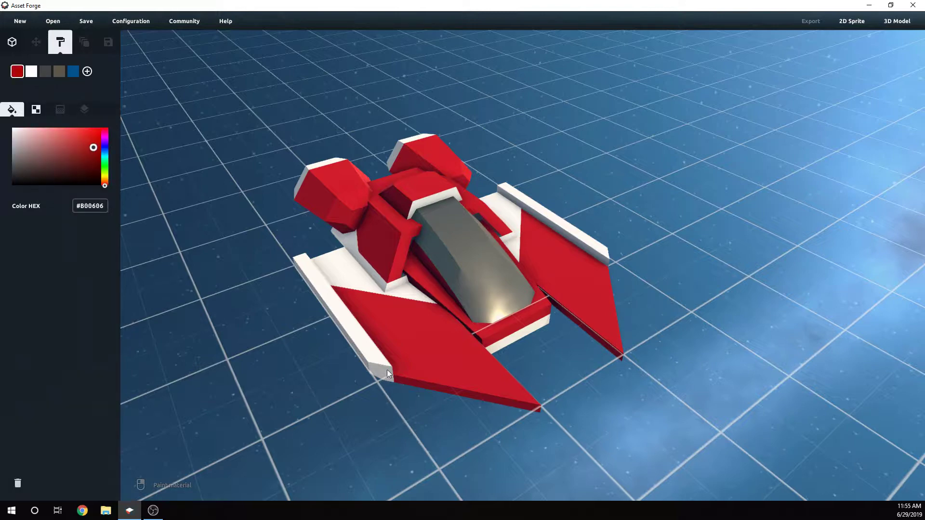
mouse_move(339, 258)
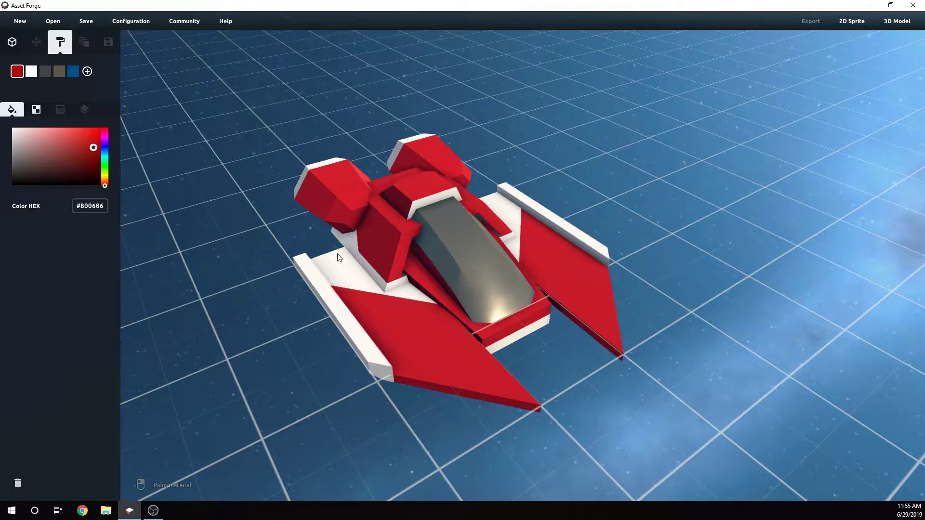
mouse_move(123, 158)
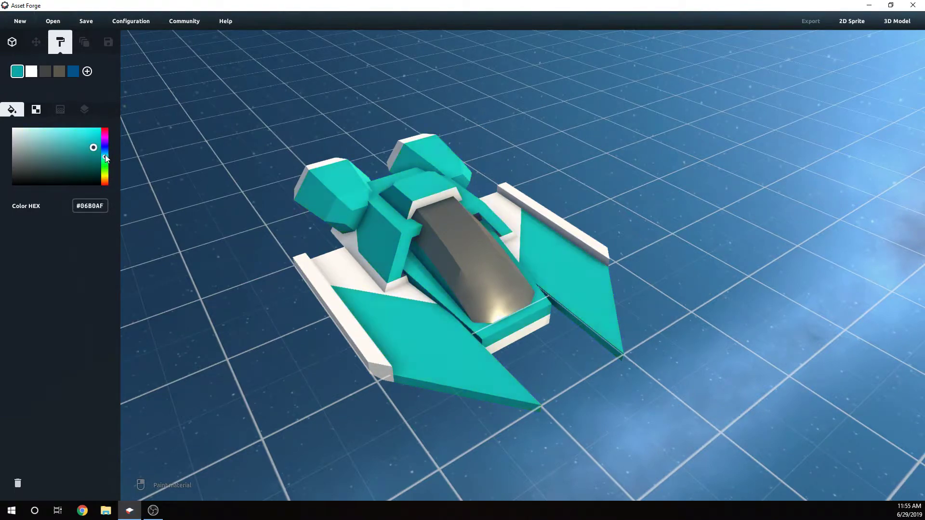
left_click(74, 71)
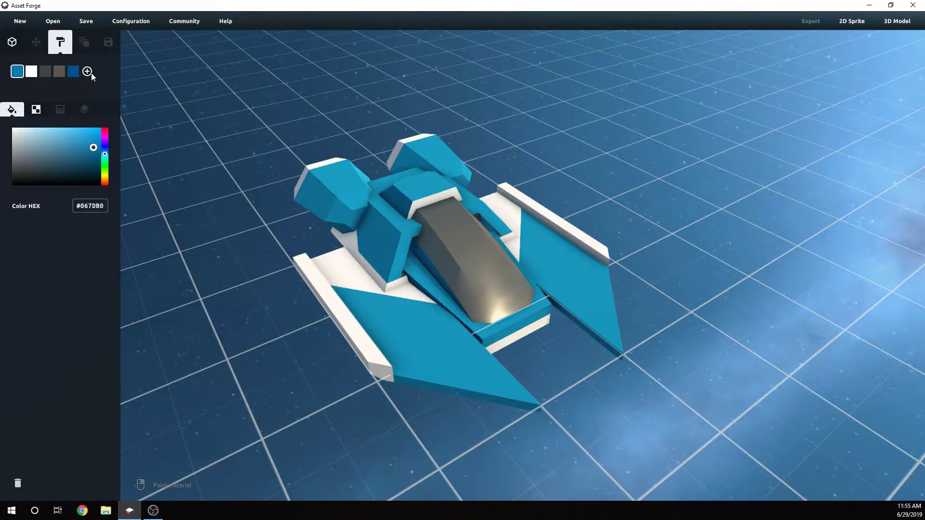
mouse_move(92, 84)
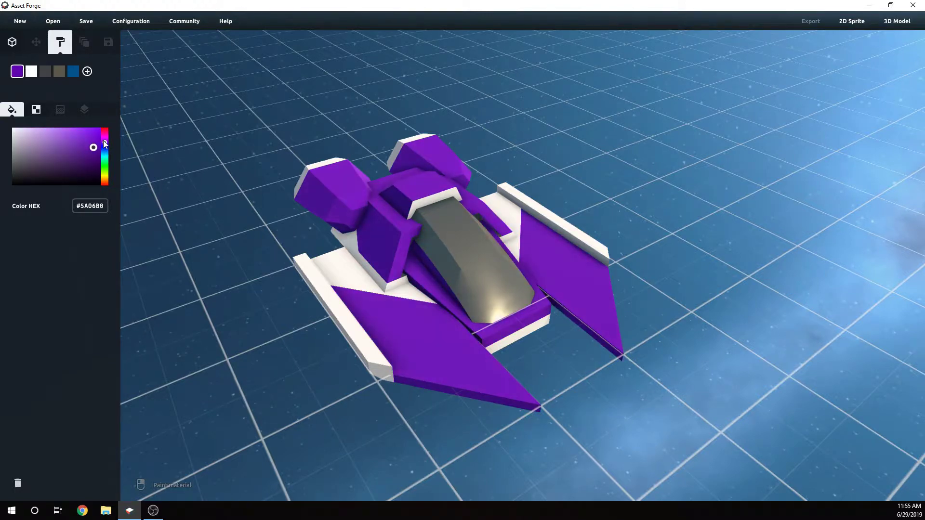
left_click_drag(103, 147, 103, 140)
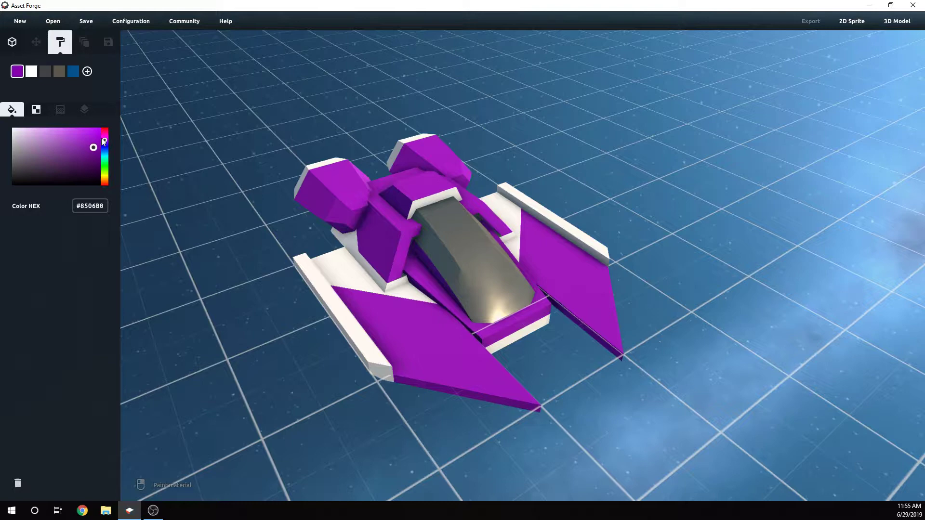
left_click_drag(104, 147, 104, 132)
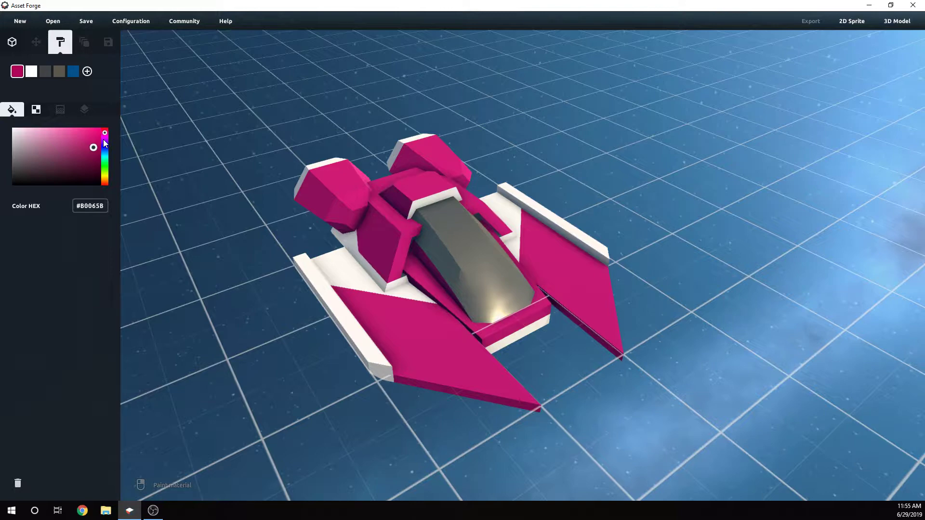
mouse_move(206, 239)
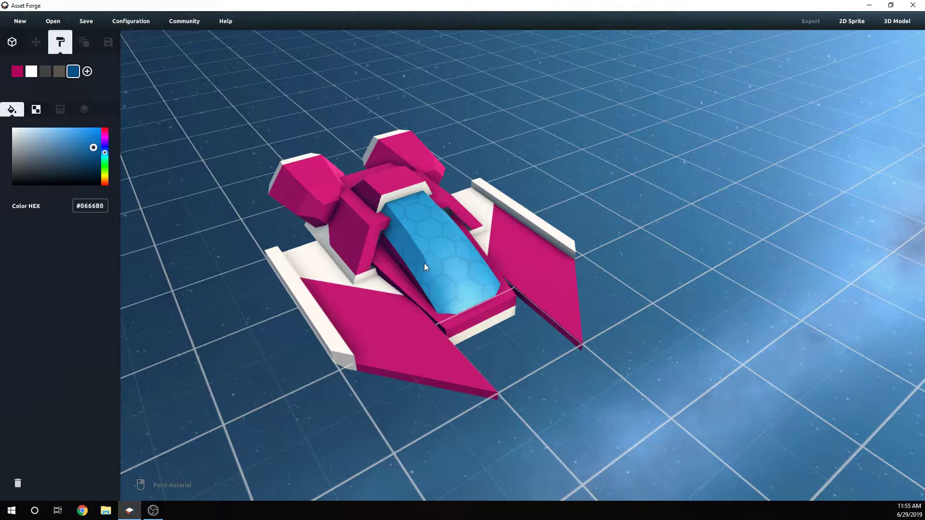
mouse_move(420, 261)
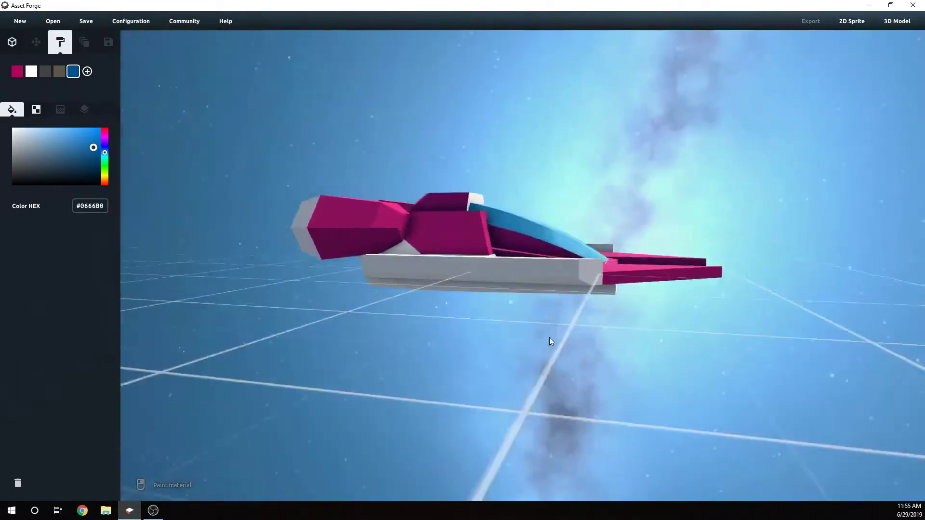
- Orbit to the ship's side, close in on the canopy, and show the textures
left_click_drag(552, 341, 371, 307)
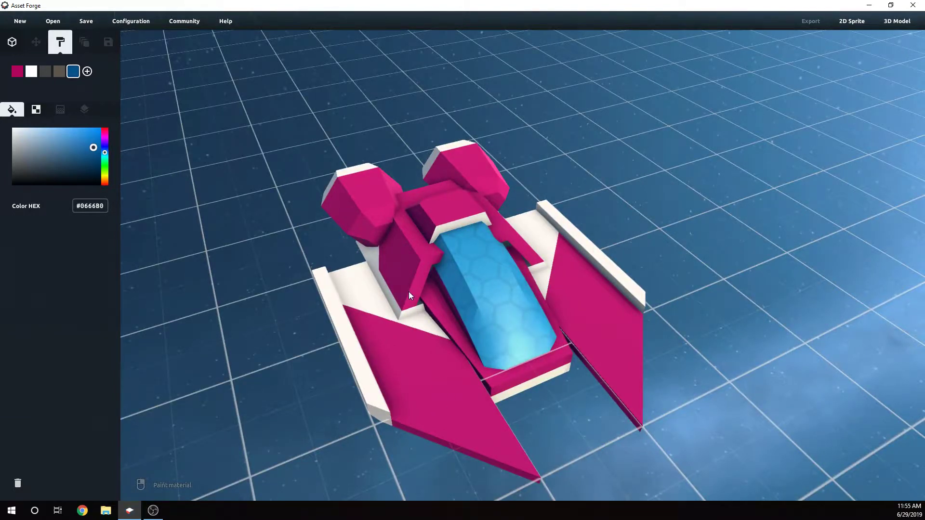
mouse_move(429, 410)
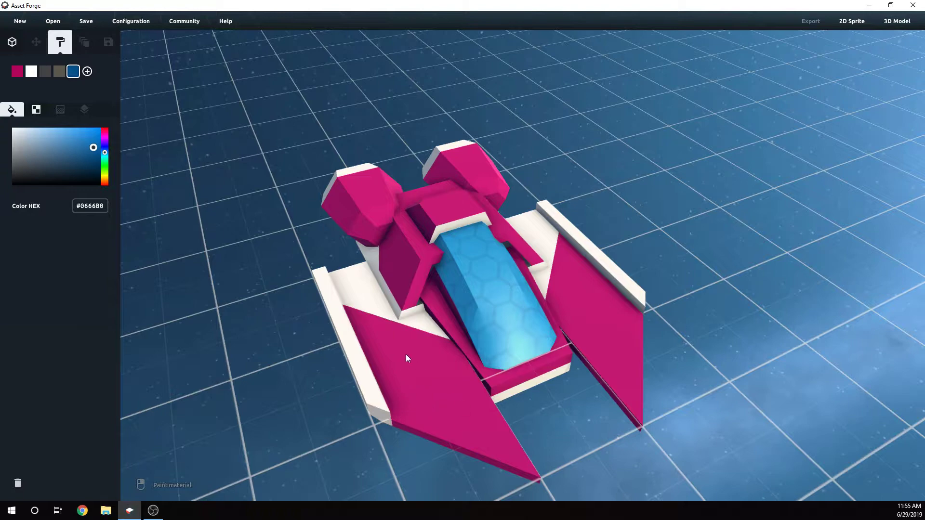
mouse_move(316, 300)
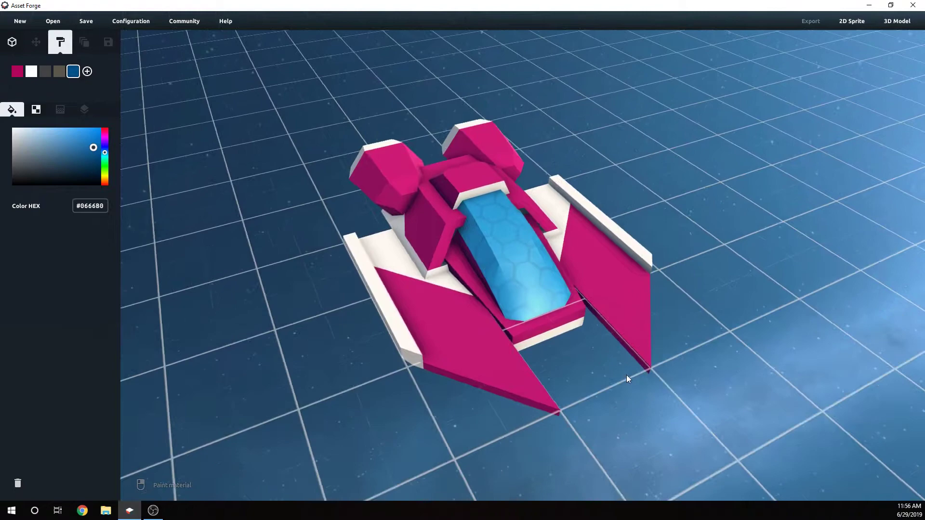
left_click_drag(628, 379, 534, 409)
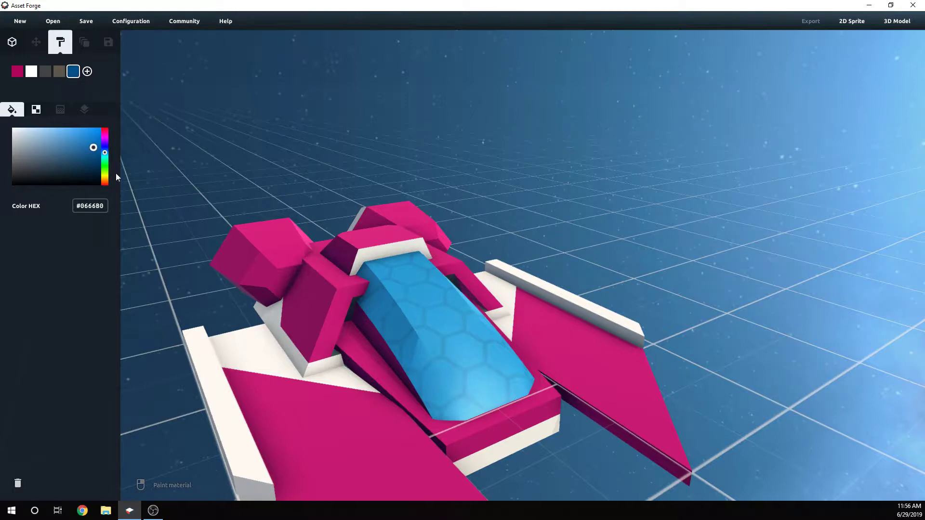
left_click(35, 110)
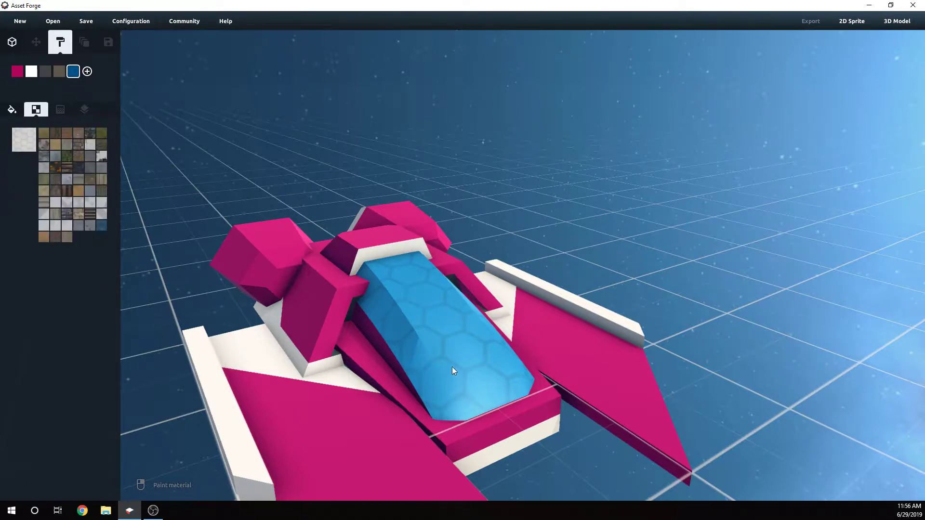
- Retexture the canopy from mottled to faintly striped blue, then bring up the basic shapes
left_click_drag(454, 370, 254, 333)
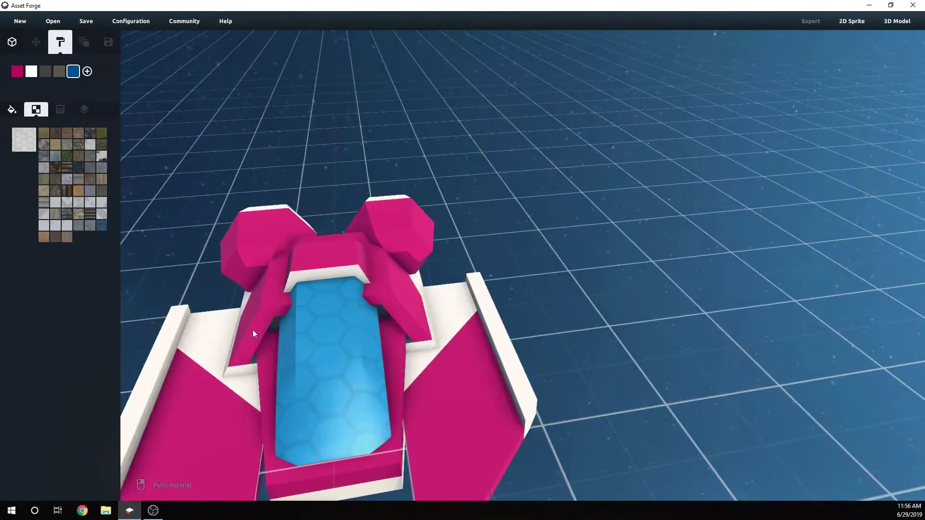
left_click(43, 144)
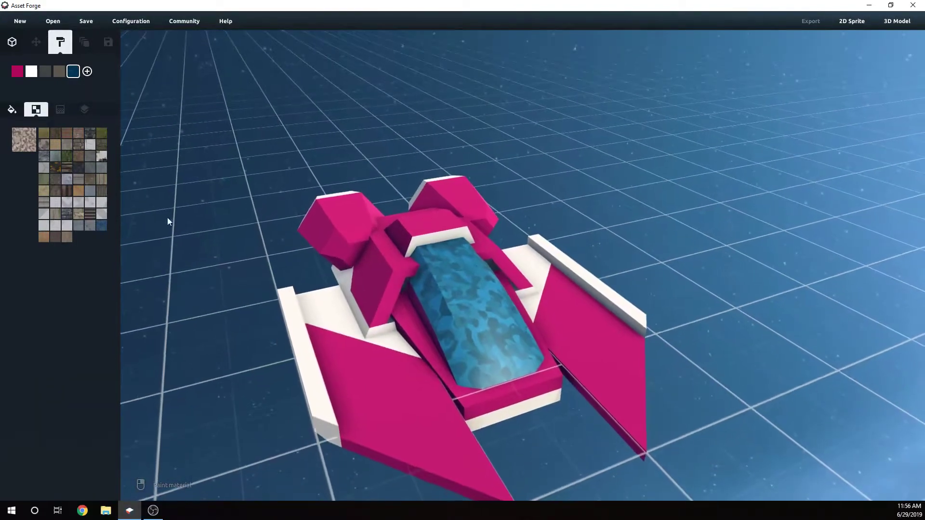
left_click(24, 140)
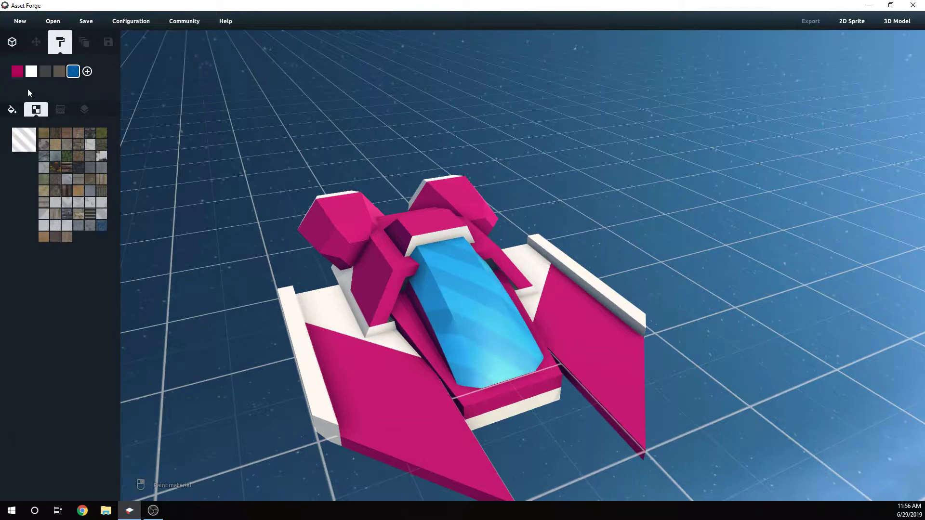
left_click(11, 42)
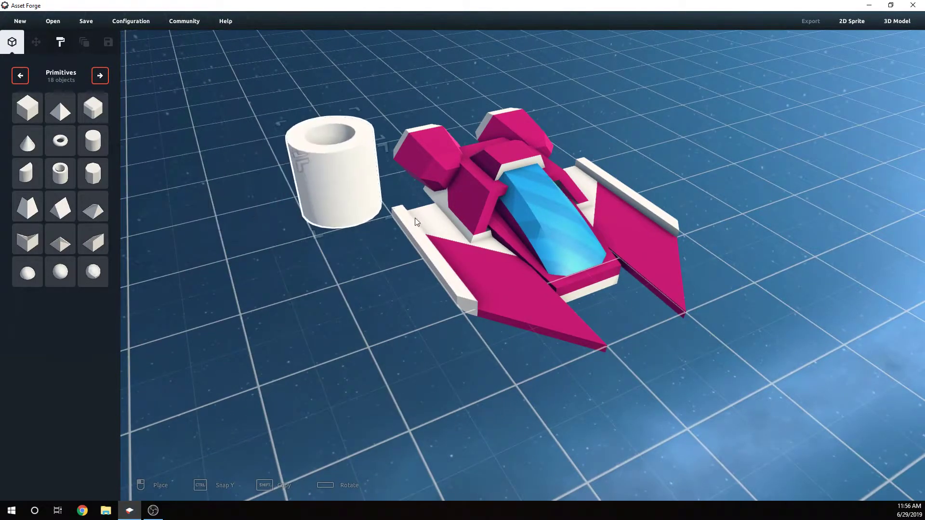
- Place a hollow cylinder beside the ship and browse to the Swords category
left_click_drag(333, 174, 271, 236)
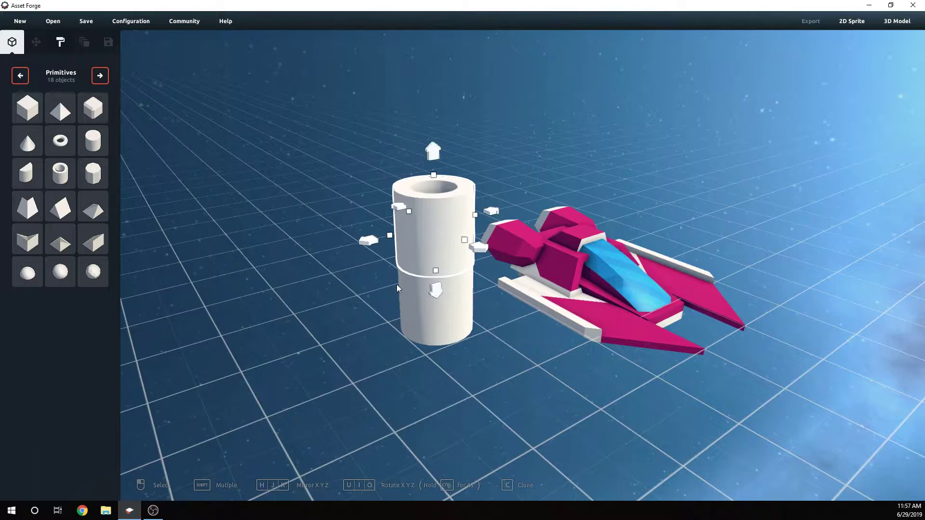
mouse_move(495, 221)
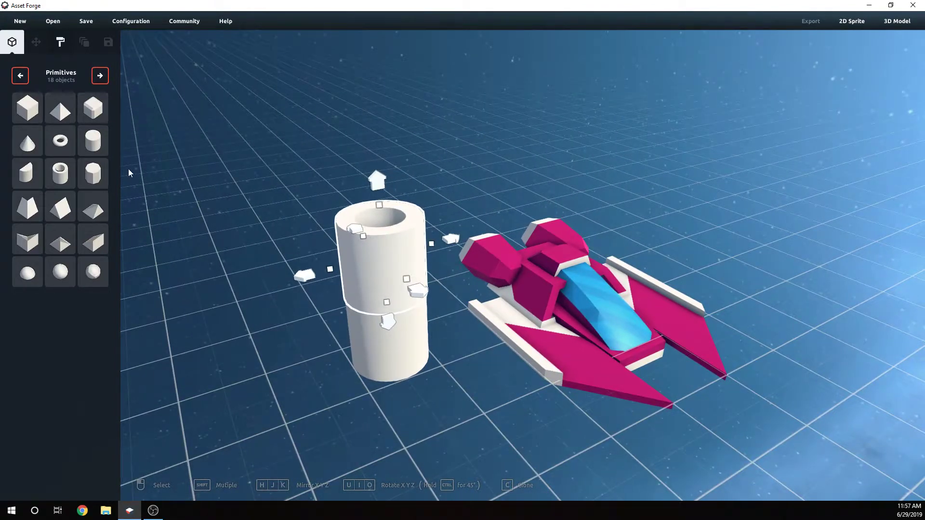
left_click(100, 76)
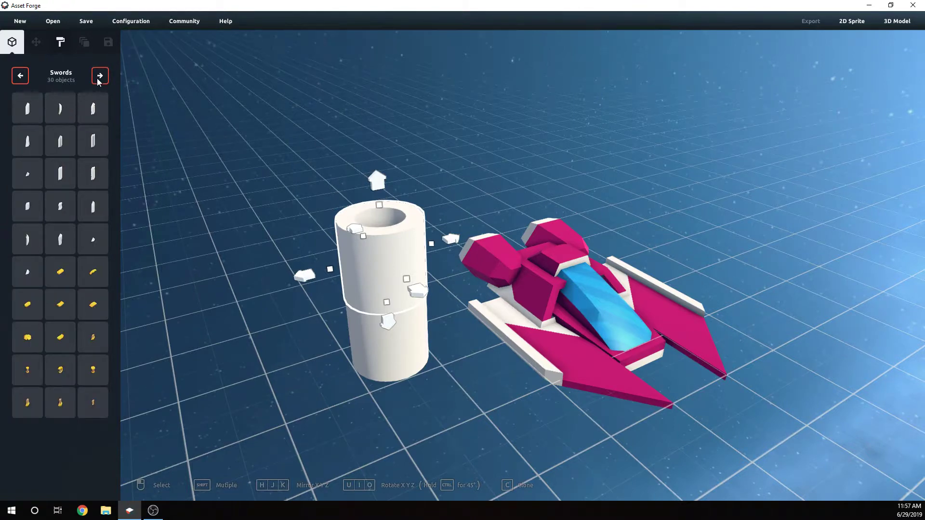
- Page to Vehicles, place a yellow-topped block, and toggle Paint back to Build
left_click(99, 75)
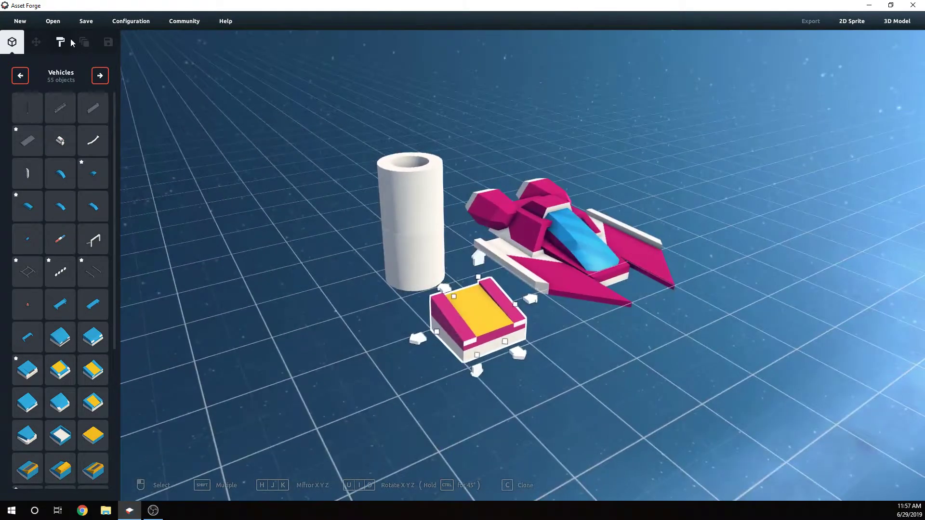
left_click(60, 42)
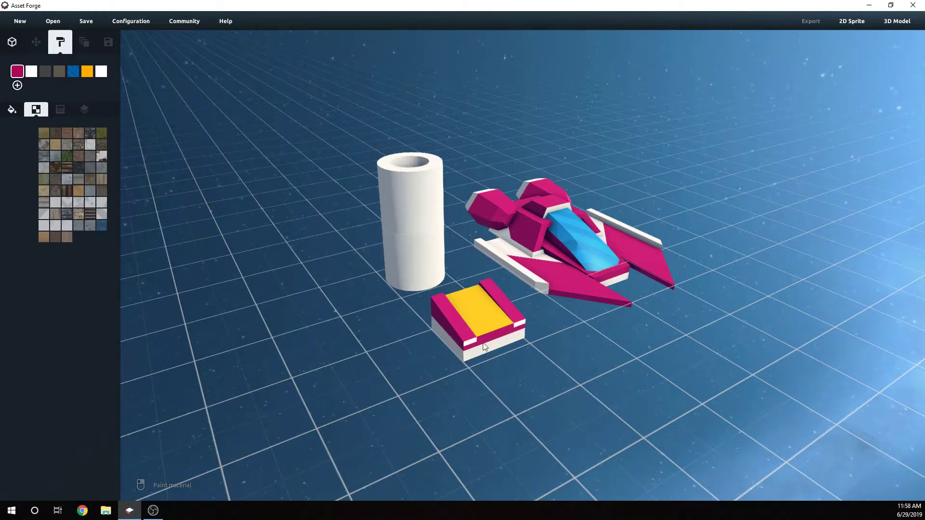
left_click(11, 41)
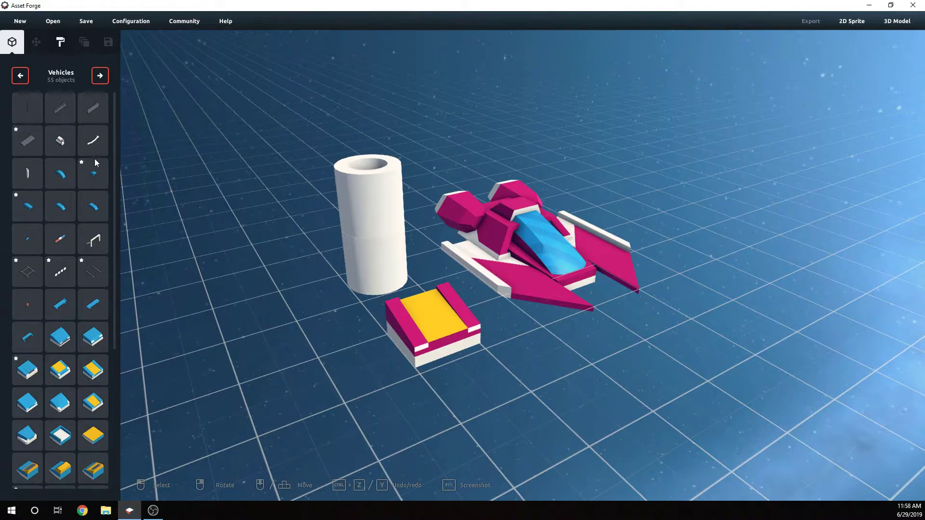
- Select the yellow-topped block, scroll the Vehicles list, and page on to later categories
left_click(436, 330)
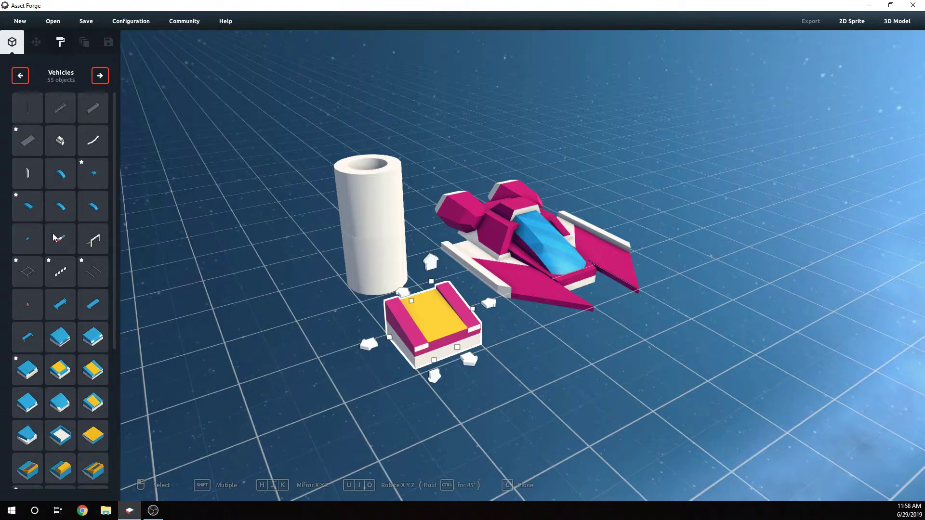
scroll("down", 3)
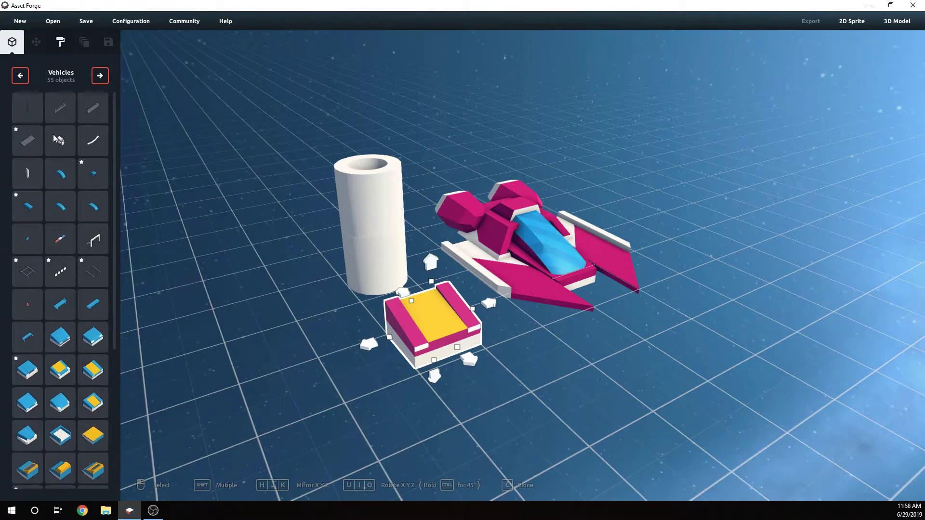
left_click(99, 76)
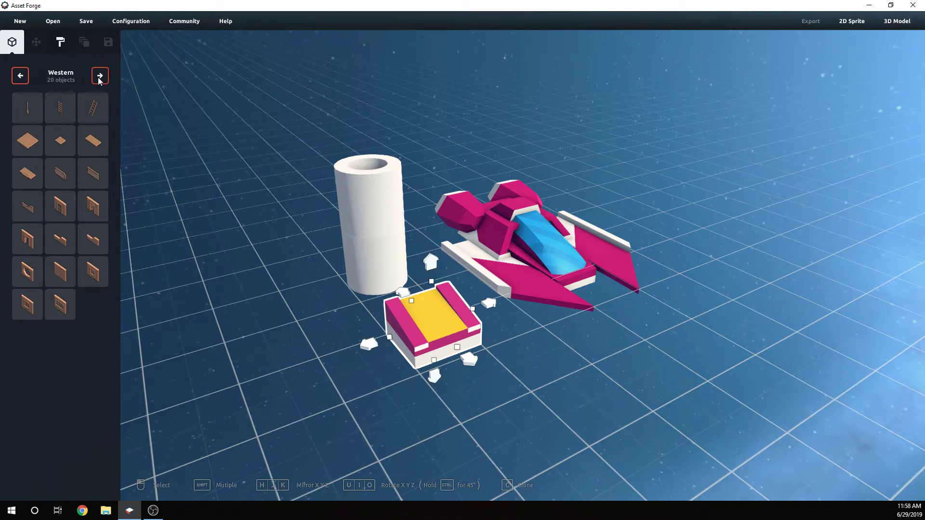
left_click(99, 75)
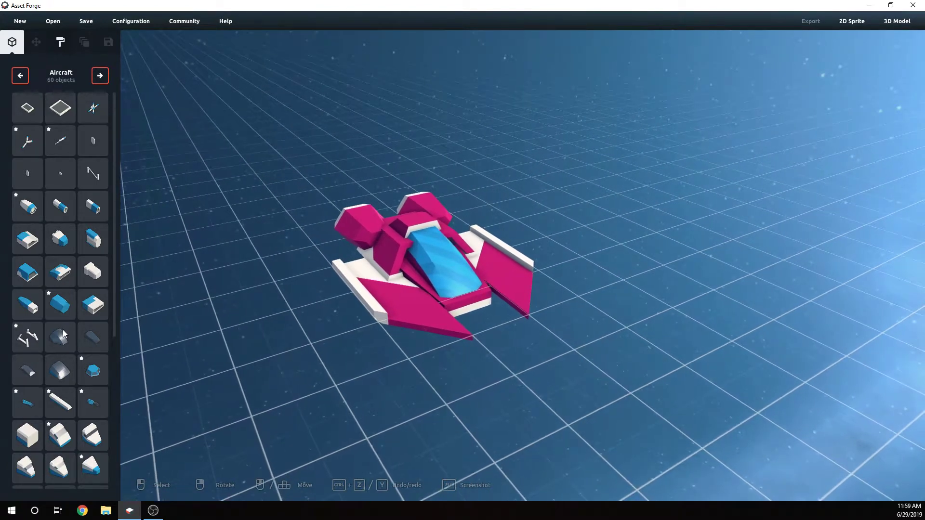
- Scroll the Aircraft parts and drag a wing piece onto the ship's right side
scroll("down", 3)
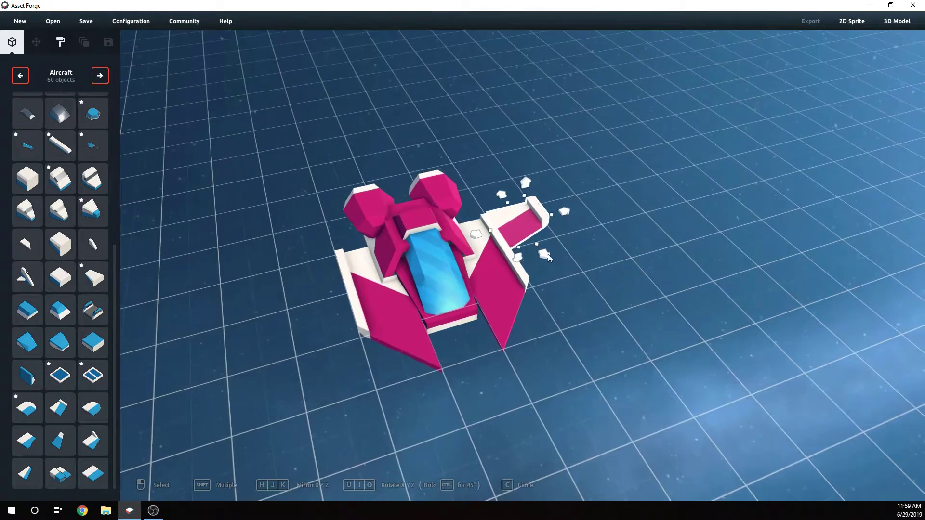
left_click_drag(542, 254, 557, 273)
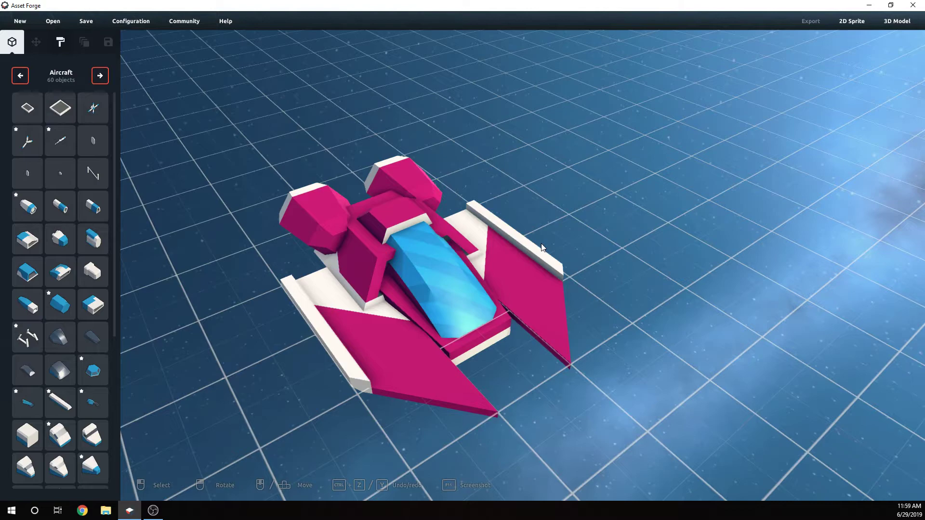
mouse_move(506, 295)
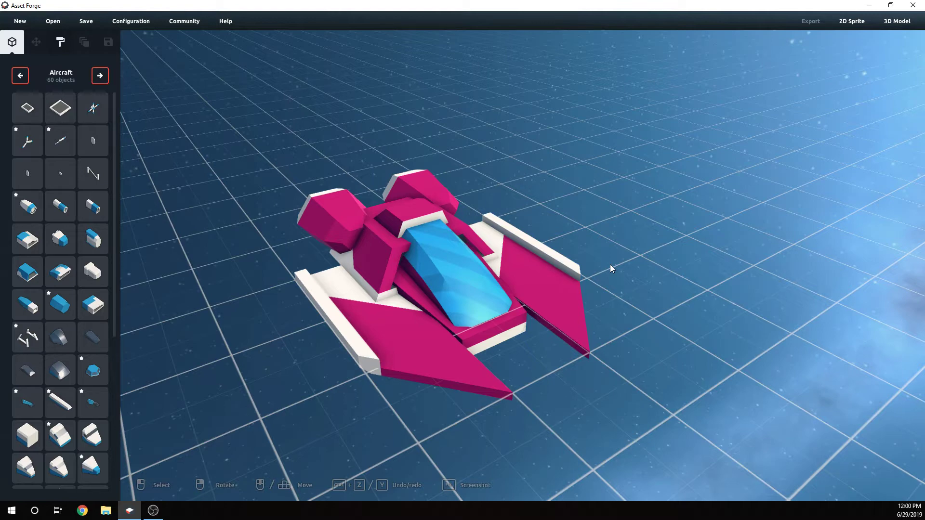
mouse_move(853, 23)
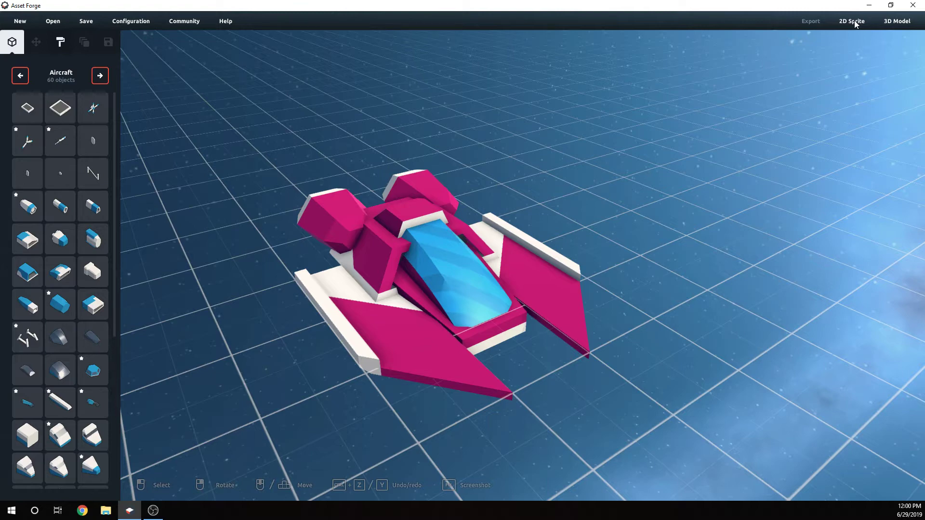
- Preview the 2D sprite export with the Top-down camera, rotating it 45°, then close
left_click(851, 22)
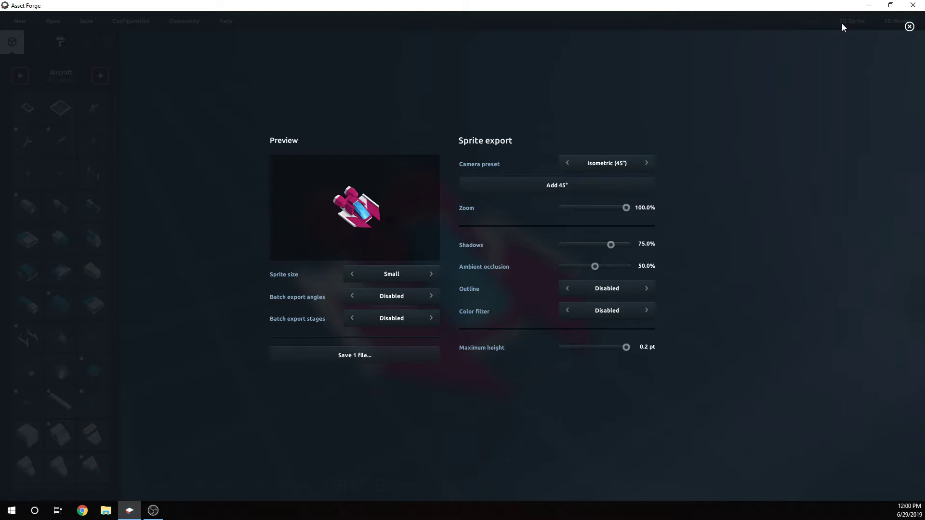
mouse_move(619, 123)
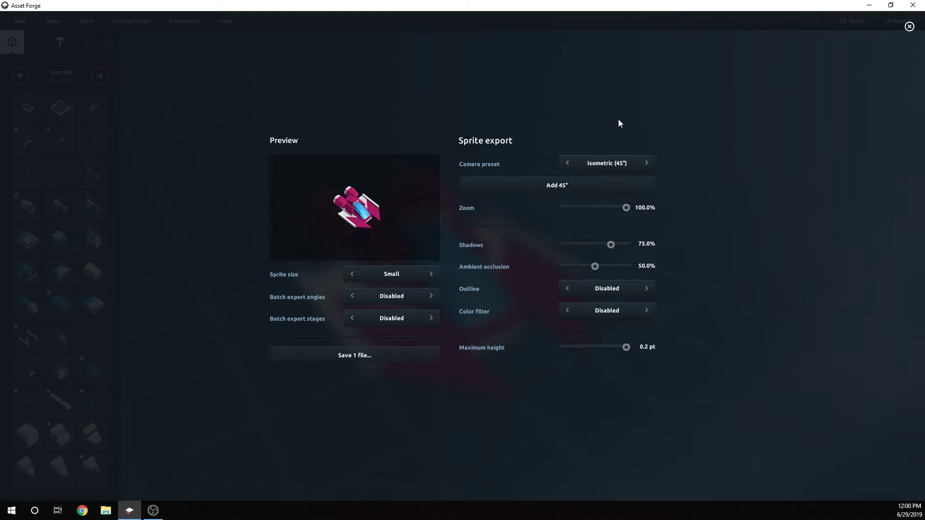
left_click(556, 185)
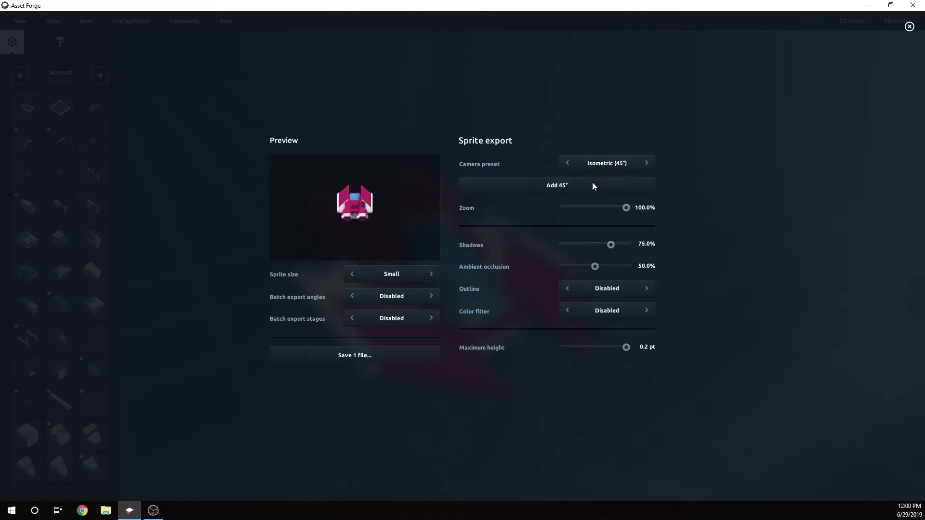
left_click(646, 163)
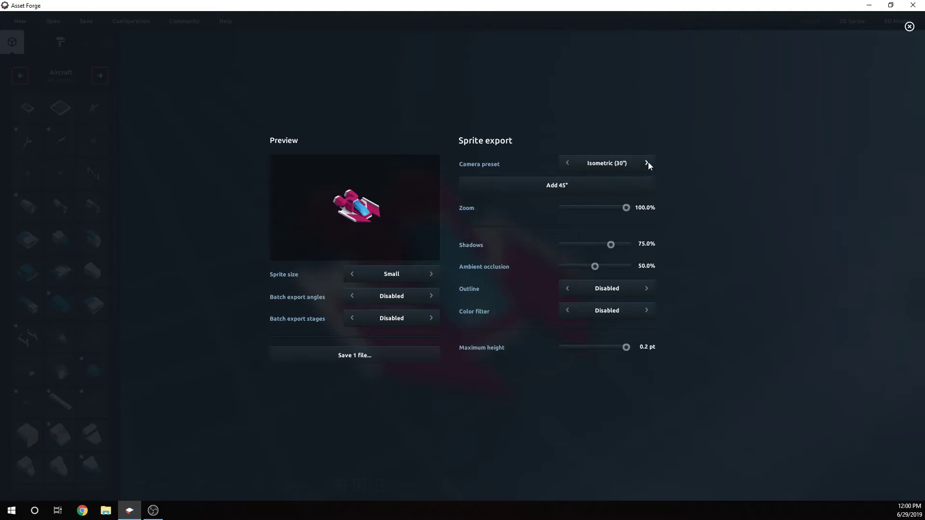
left_click(646, 164)
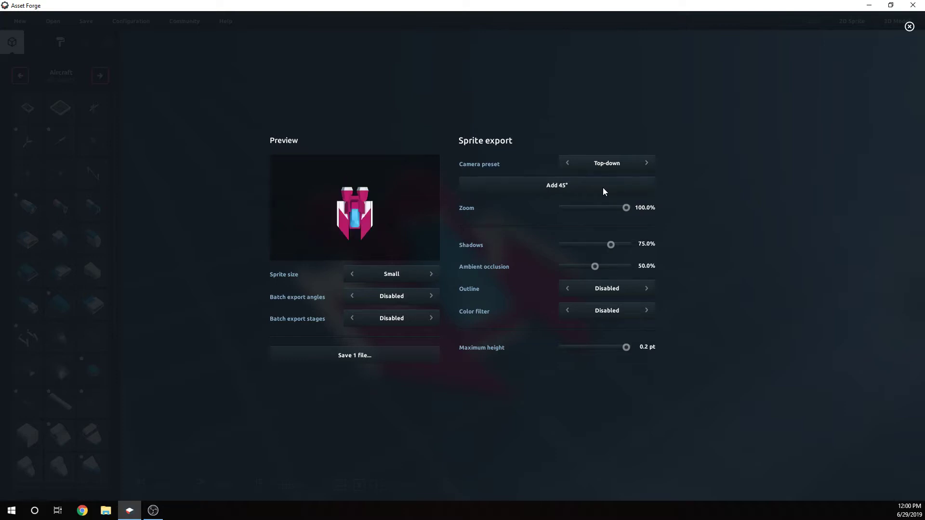
left_click(556, 184)
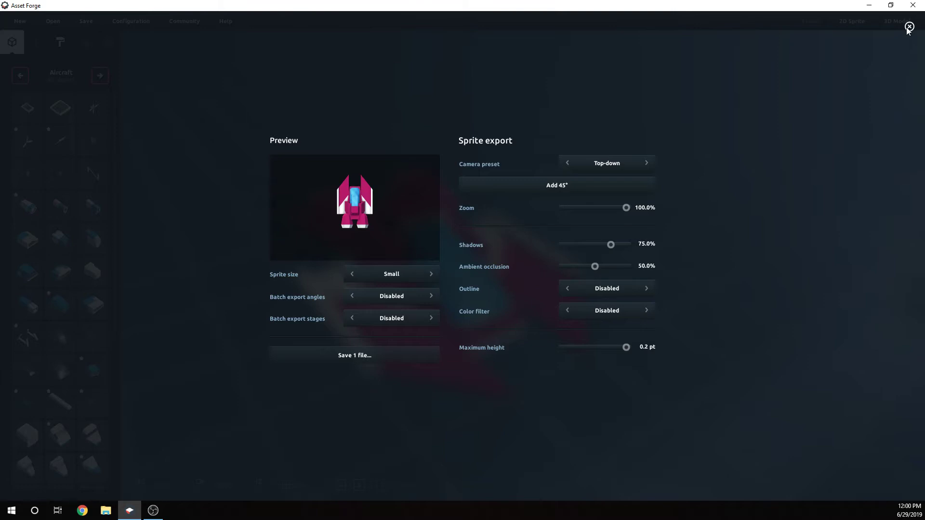
left_click(911, 27)
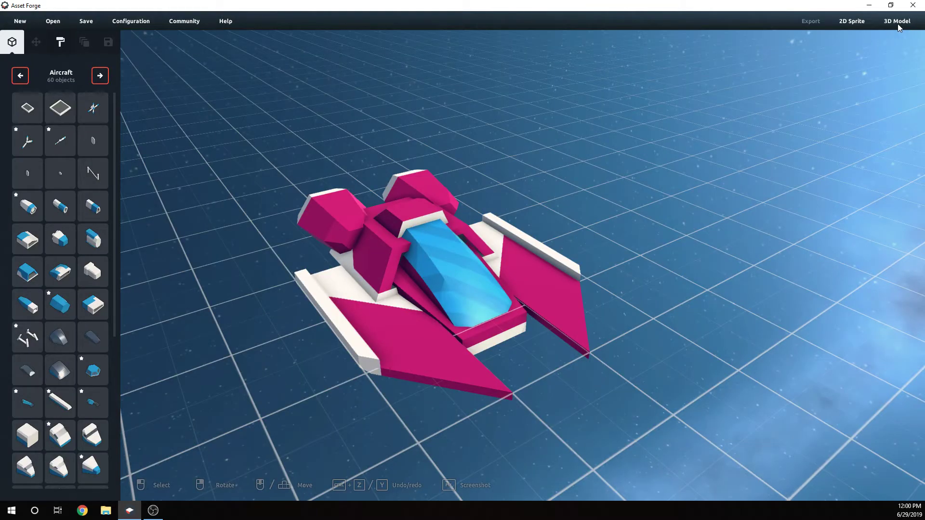
- Switch the 3D model export format from OBJ to FBX, close it, and orbit the view
left_click(810, 21)
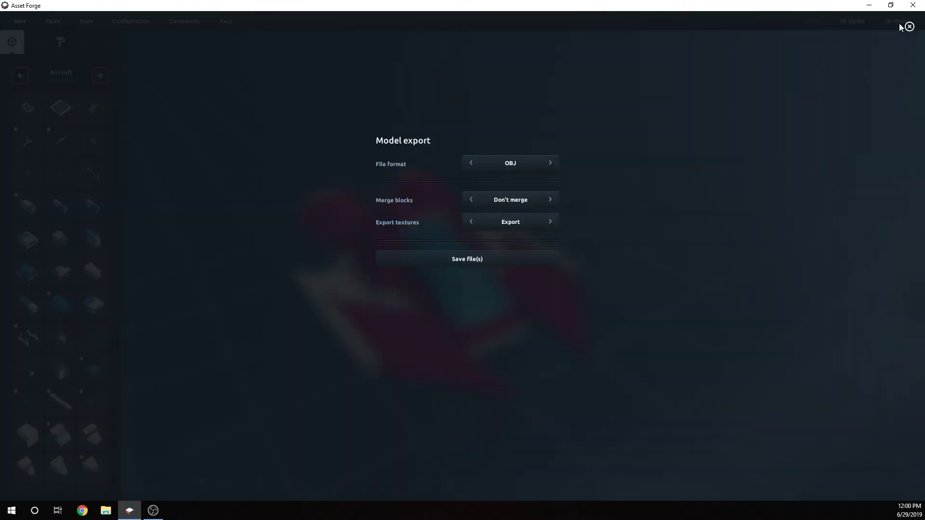
mouse_move(554, 170)
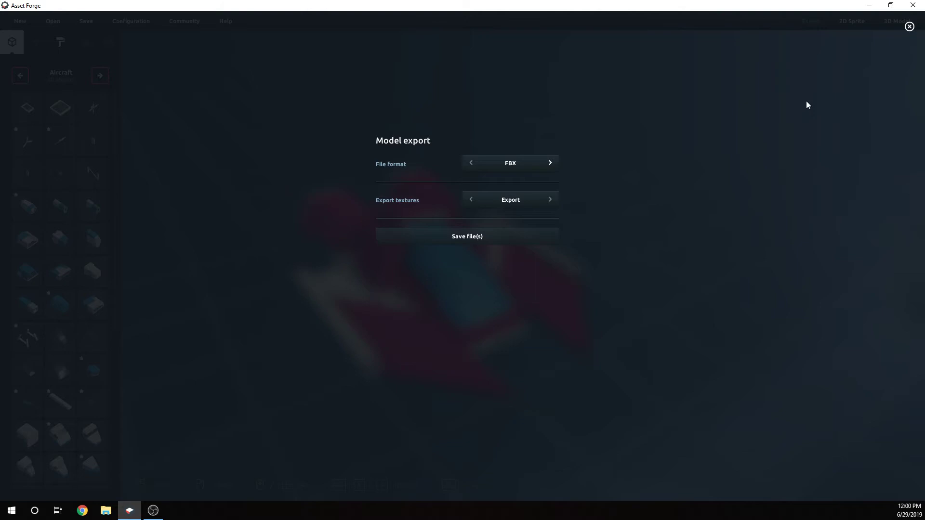
mouse_move(575, 158)
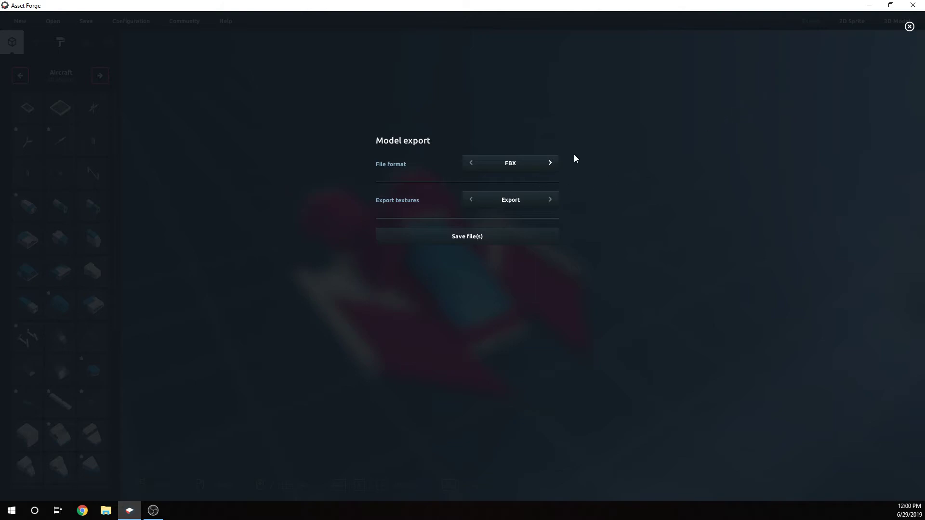
left_click(908, 27)
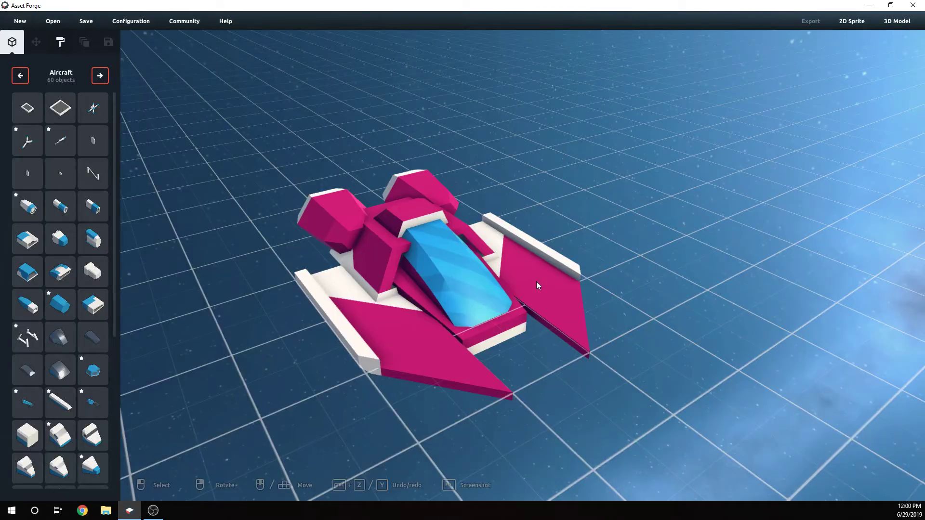
left_click_drag(537, 286, 727, 203)
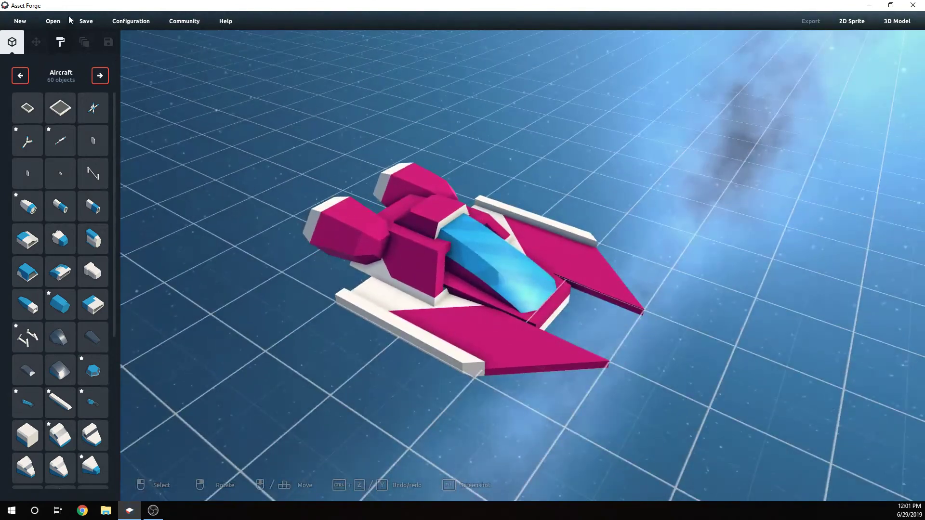
- Switch the workspace backdrop from Space to Sky (sunset) in Configuration
left_click(130, 21)
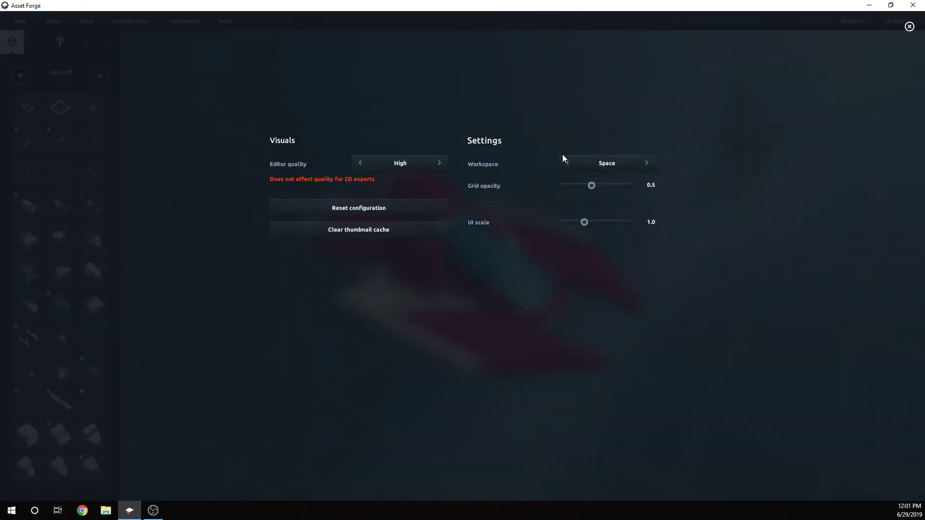
left_click(565, 162)
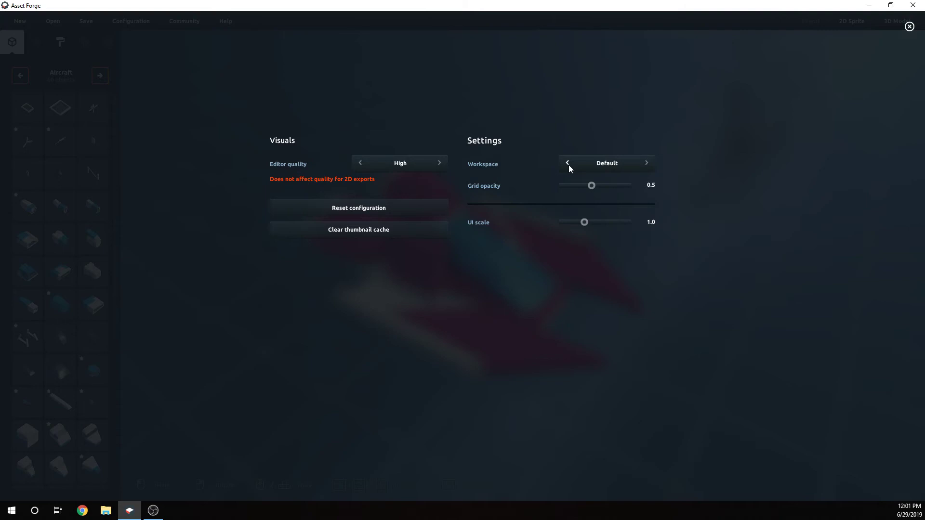
left_click(566, 163)
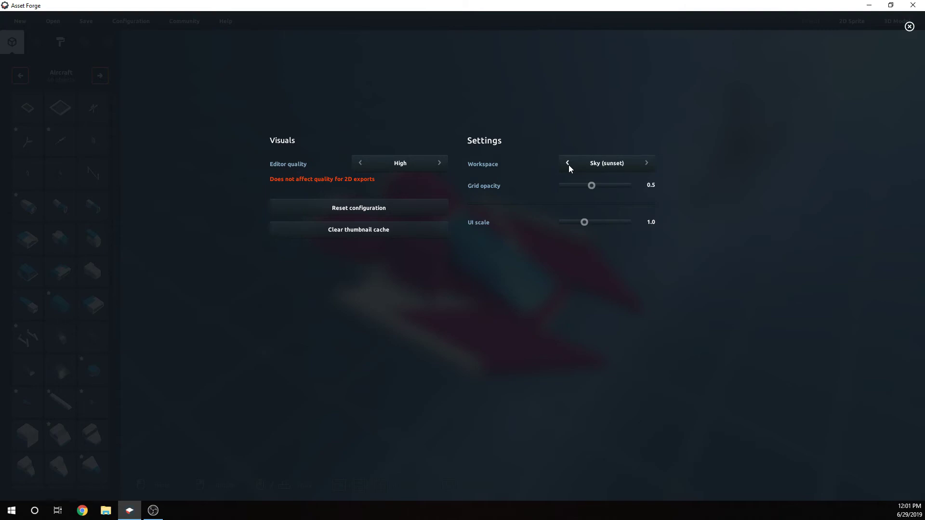
left_click(908, 26)
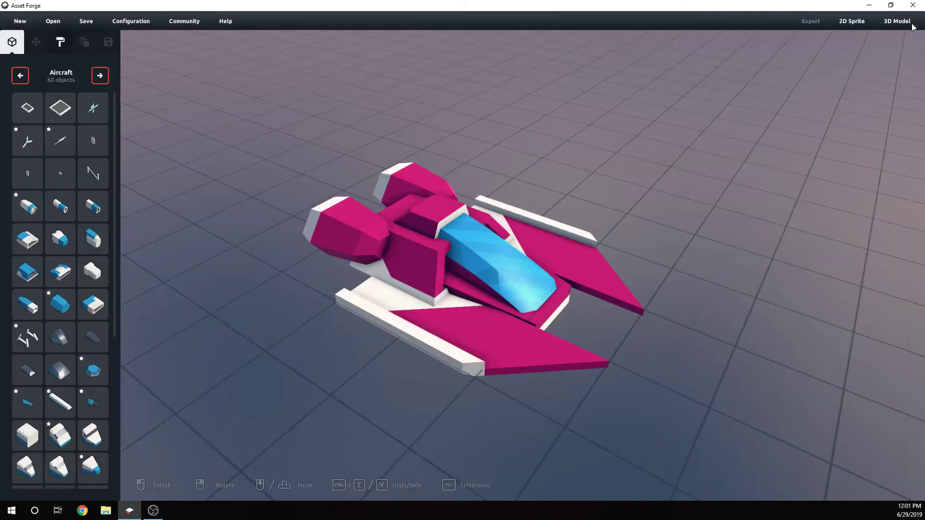